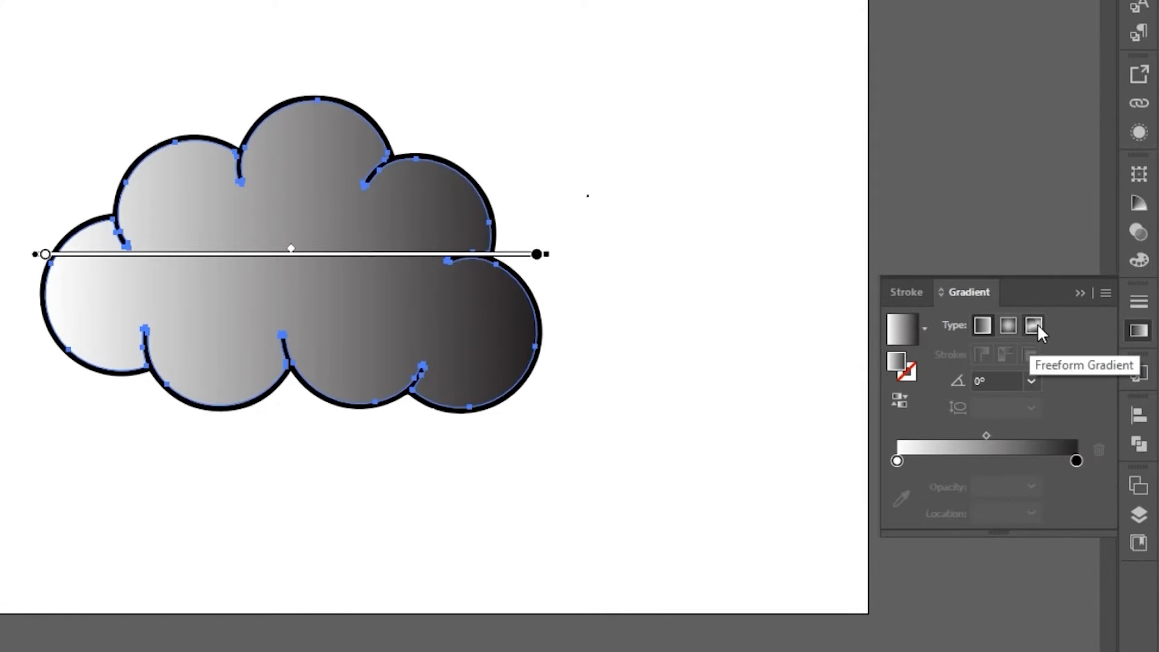
Step: Apply a freeform gradient to the cloud and drag a color point to shade white toward the top
left_click(1033, 325)
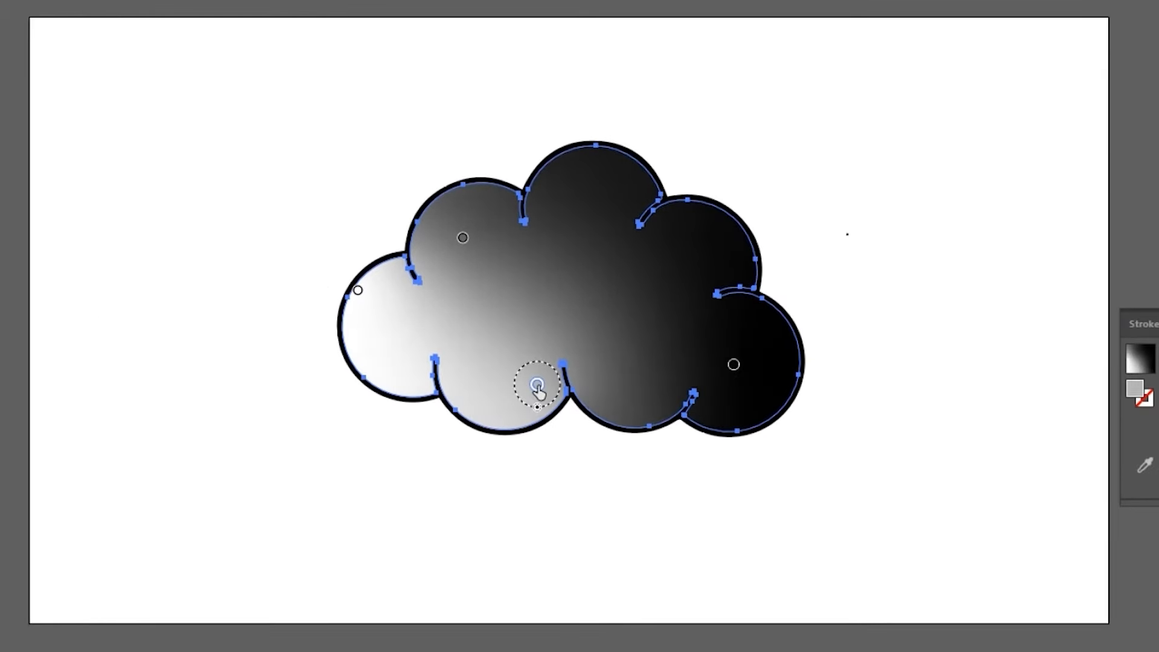
left_click_drag(537, 385, 464, 238)
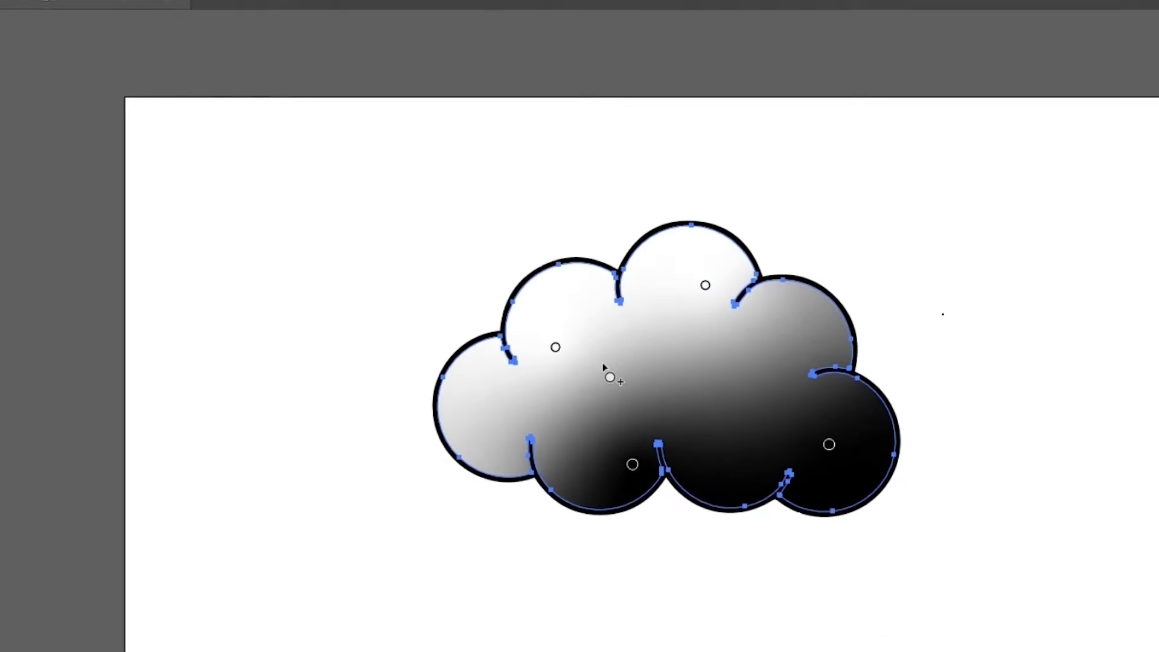
Step: Apply Effect > Color Halftone with Max. Radius 10 and all four channel angles at 50
left_click(295, 13)
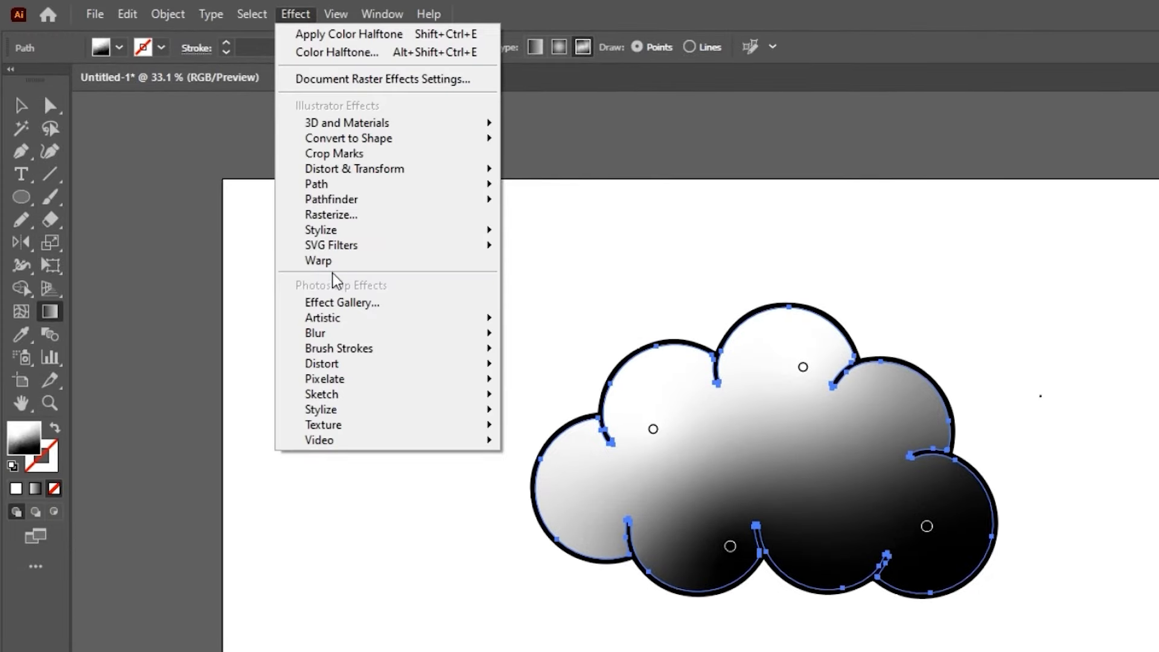
left_click(336, 52)
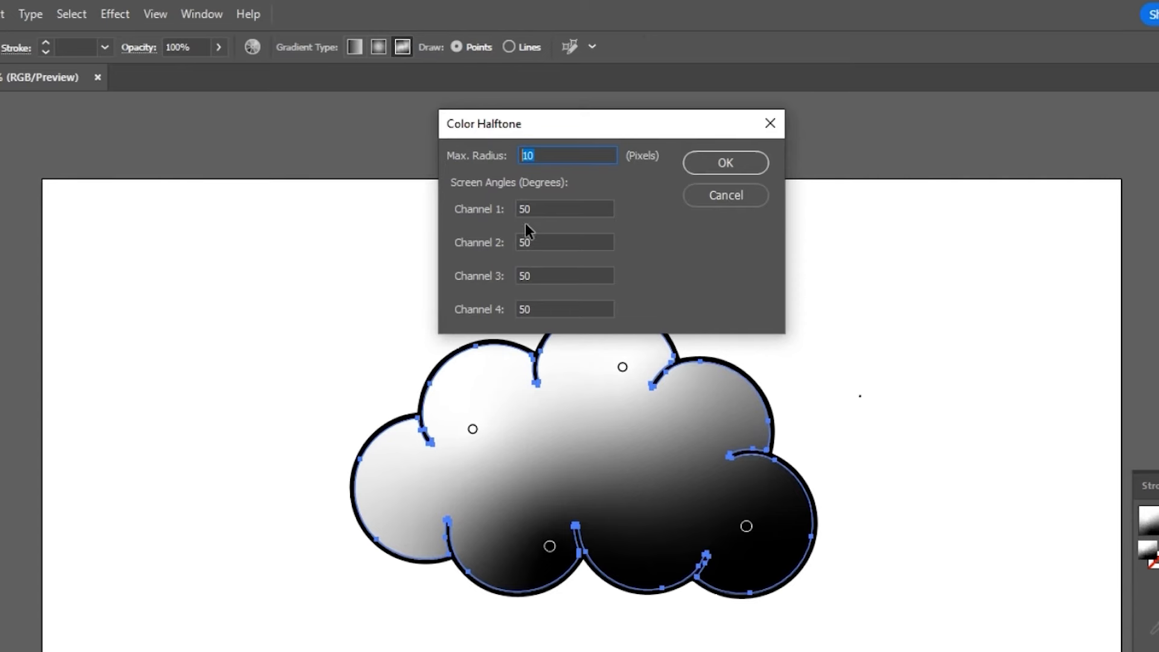
left_click(563, 243)
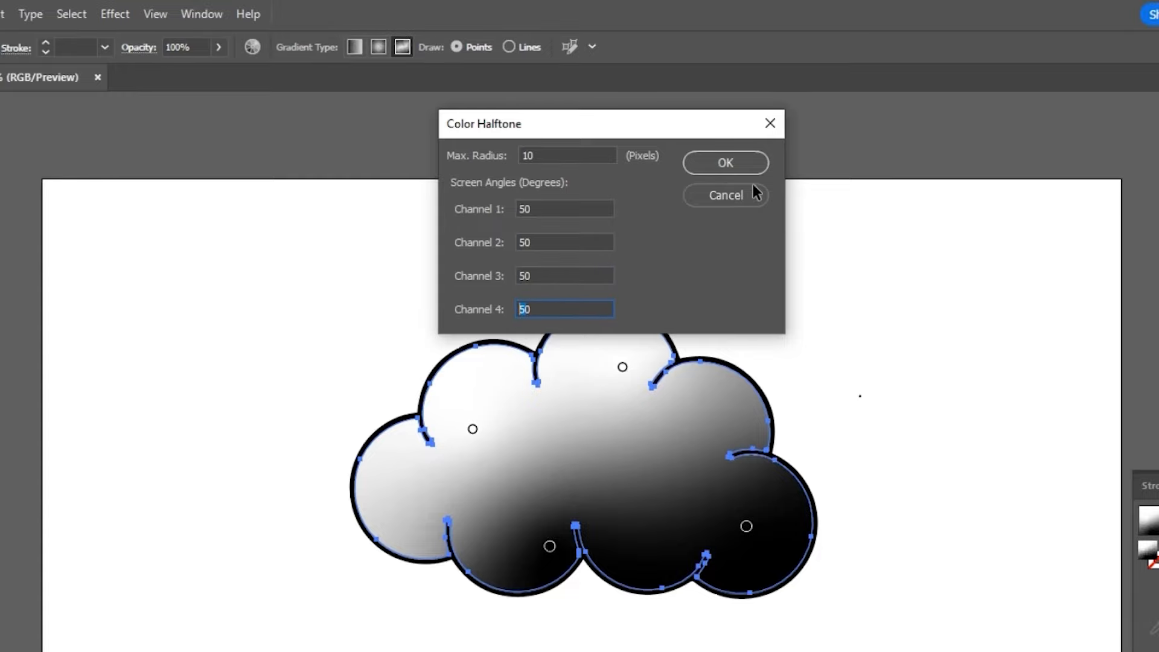
left_click(724, 163)
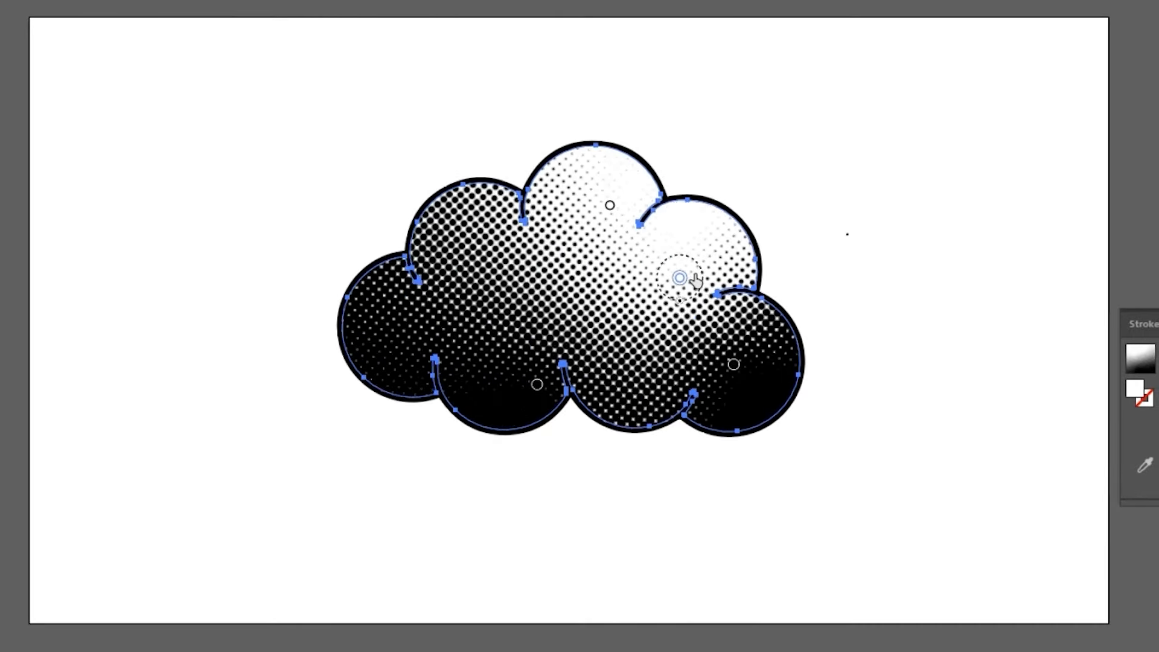
Step: Drag a freeform gradient point down on the halftone cloud to darken the bottom
left_click_drag(684, 281, 639, 347)
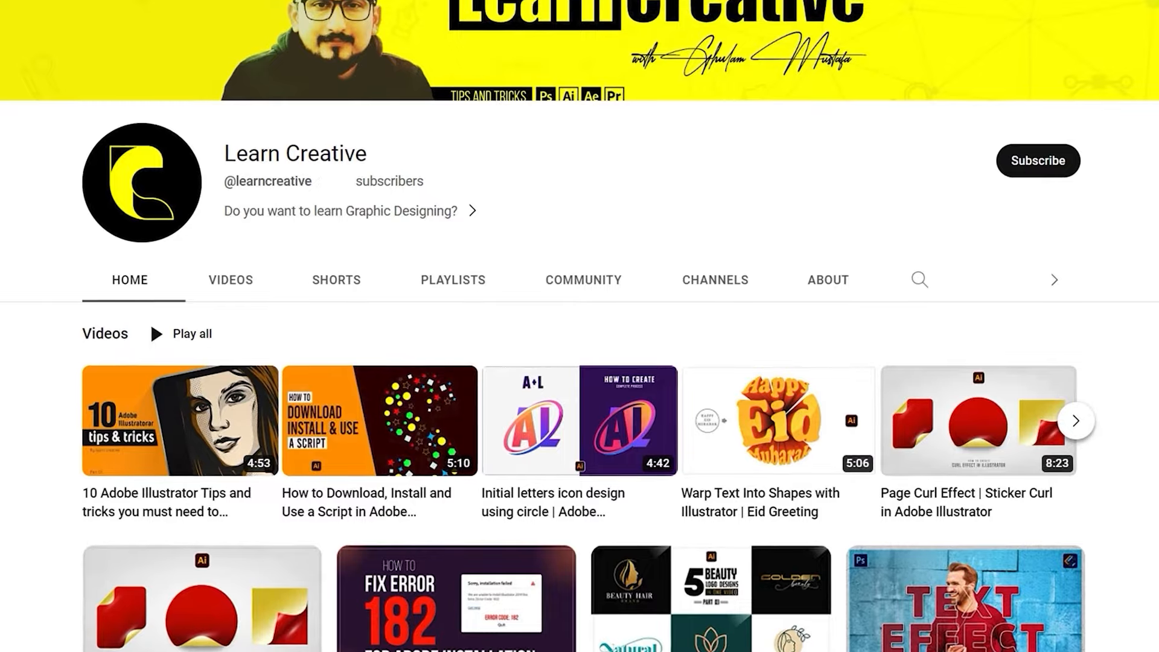
Step: Scroll down the Learn Creative channel page to browse its Illustrator and logo tutorials
scroll("down", 3)
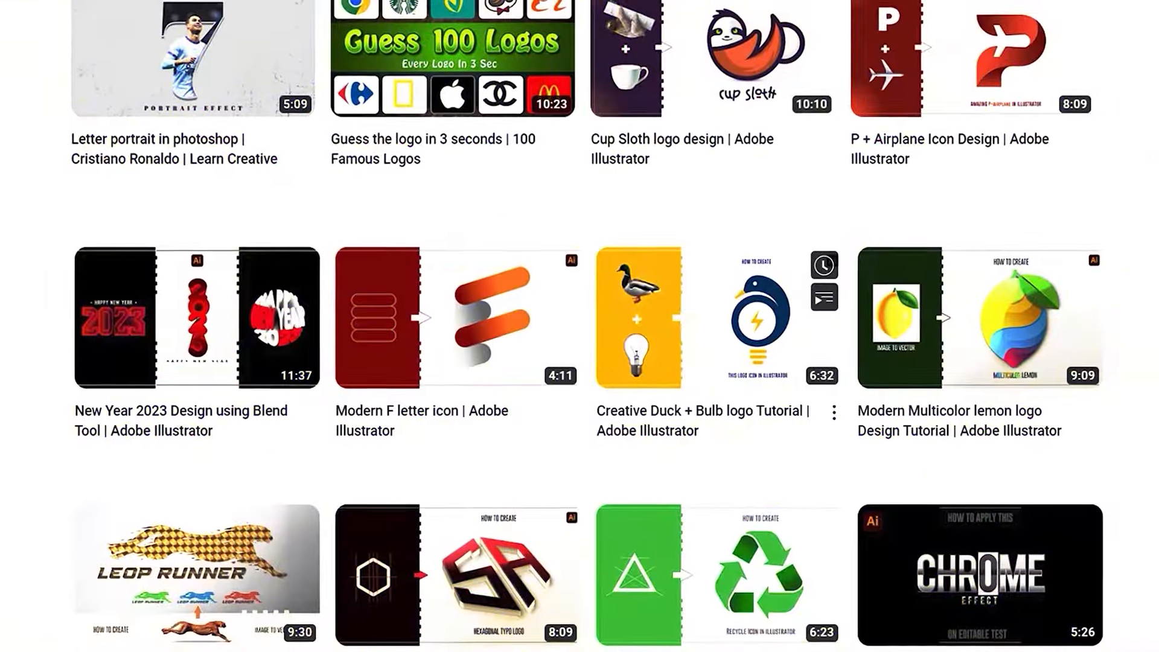